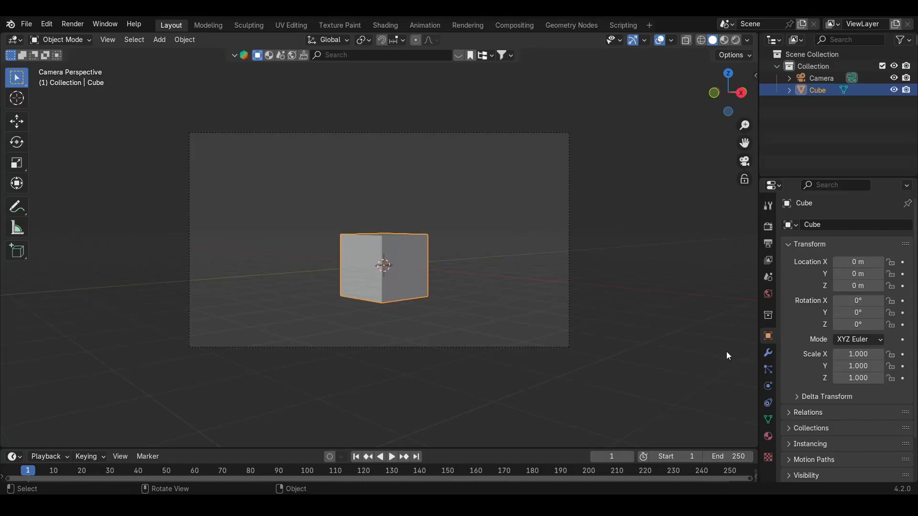
# Reveal the emission options in the cube's material settings
pyautogui.click(768, 437)
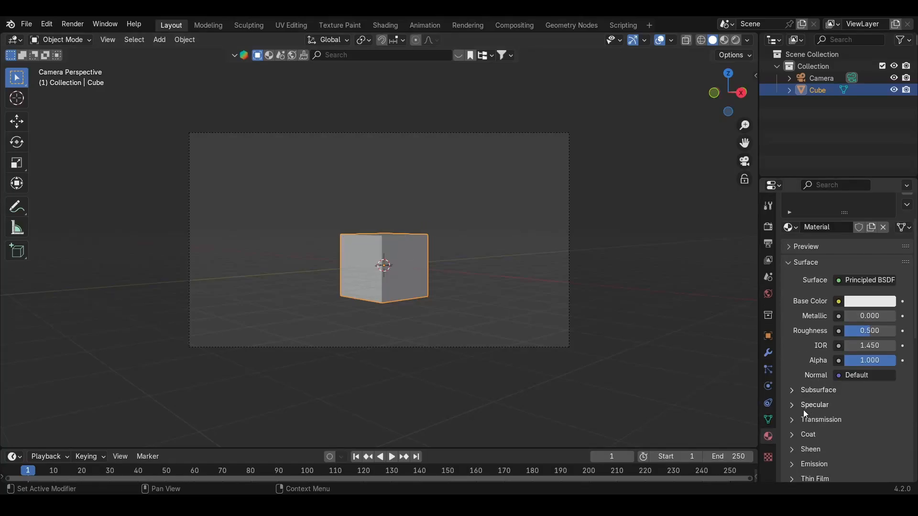
pyautogui.scroll(-3)
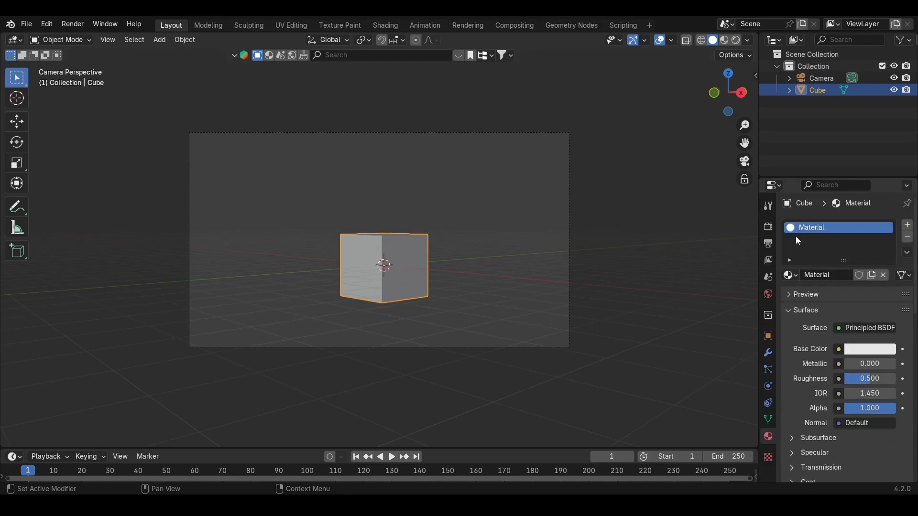
pyautogui.click(767, 227)
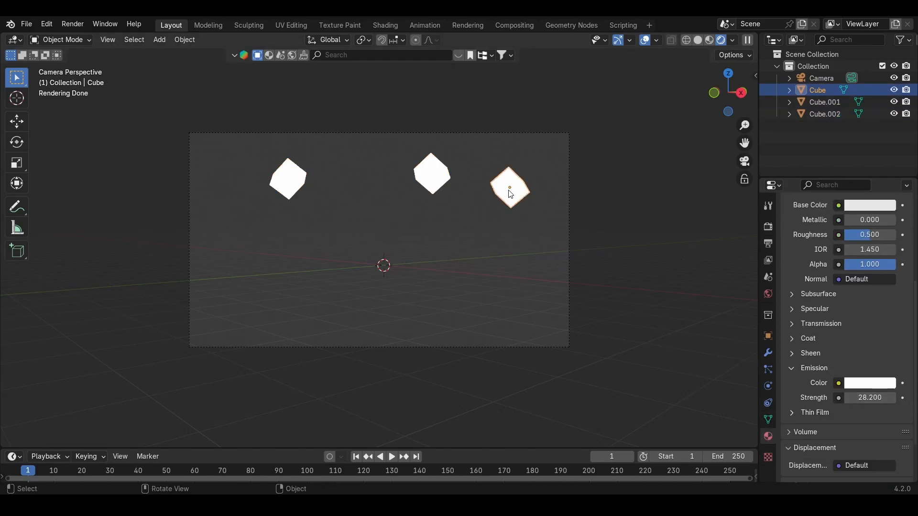
pyautogui.moveTo(471, 203)
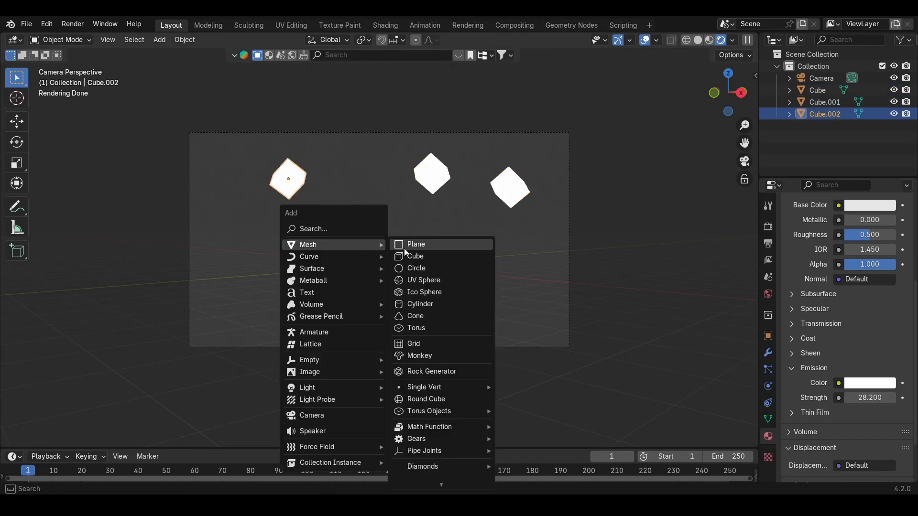
# Add a new plain cube and rotate it
pyautogui.click(415, 256)
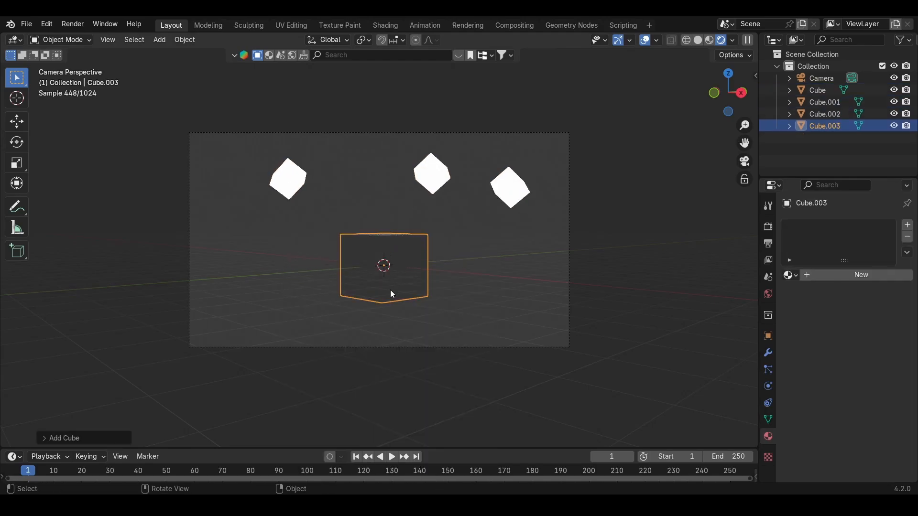
pyautogui.press('r')
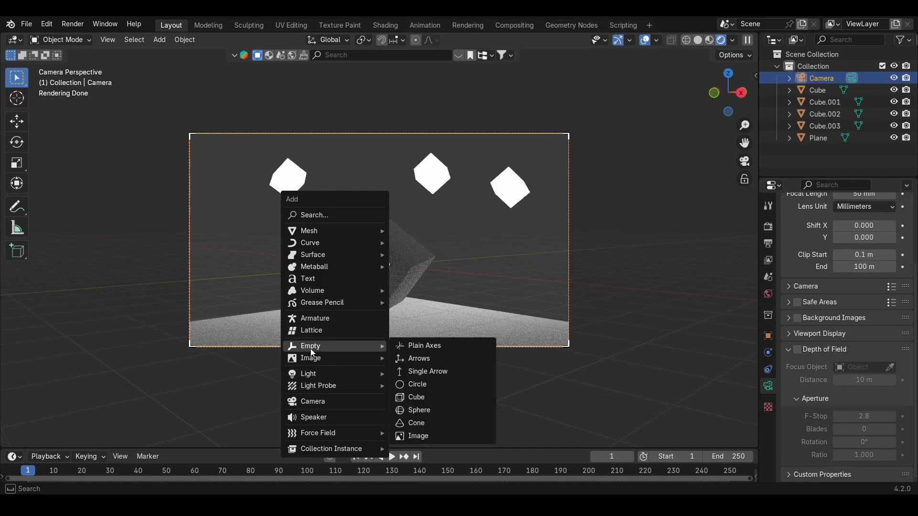
# Add a Plain Axes empty to the scene
pyautogui.click(424, 345)
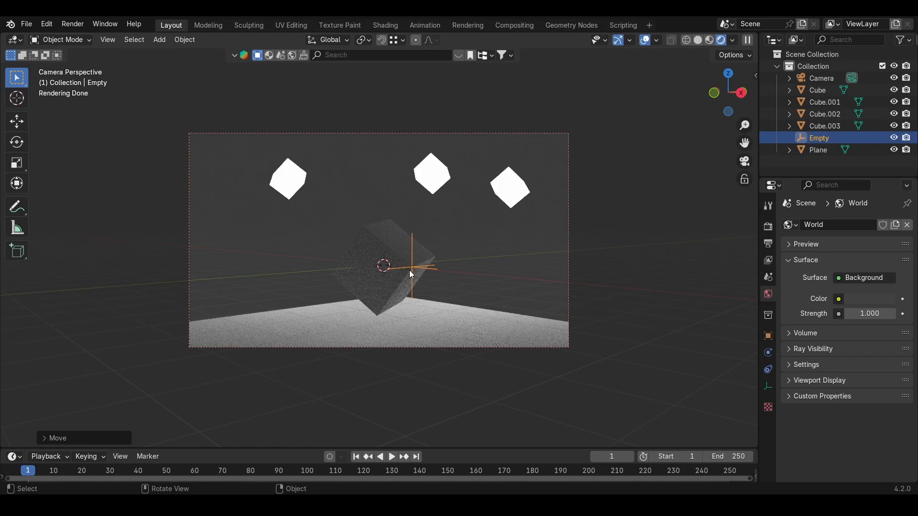
pyautogui.moveTo(427, 259)
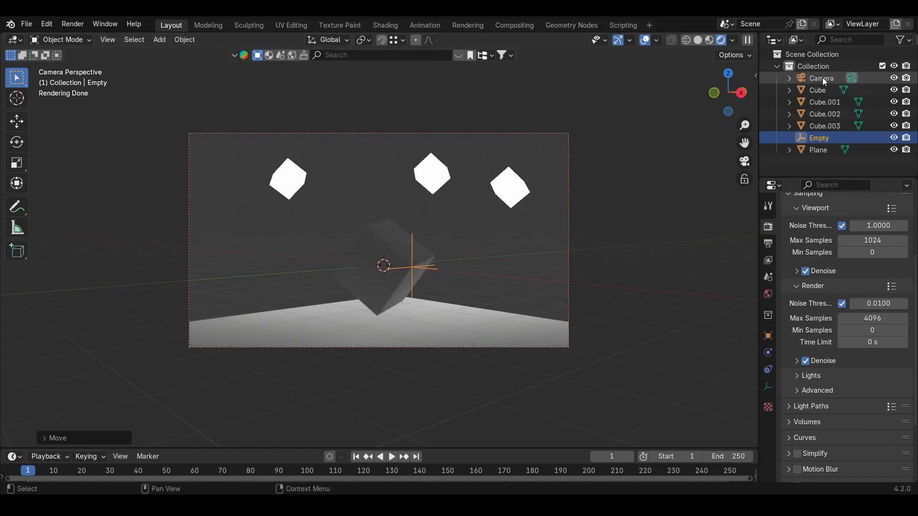
# Select the camera and pick the Empty as its depth-of-field focus object
pyautogui.click(821, 78)
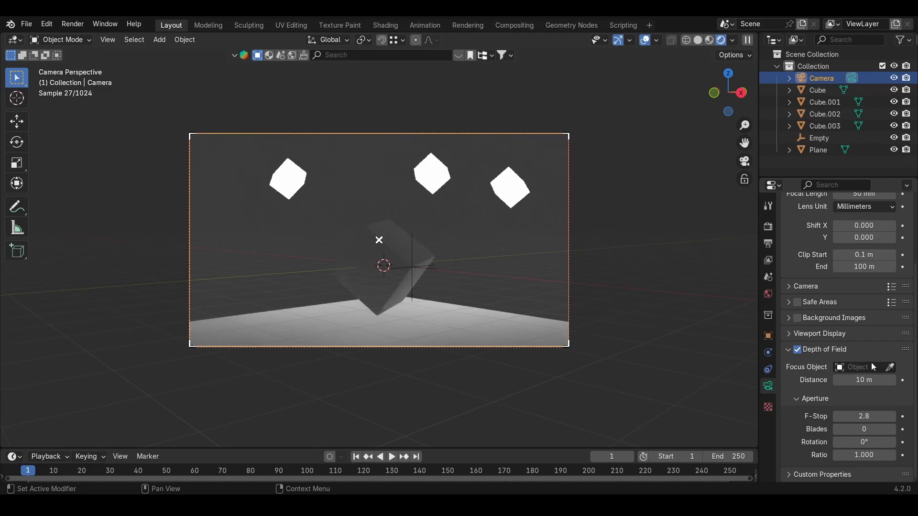
pyautogui.click(858, 367)
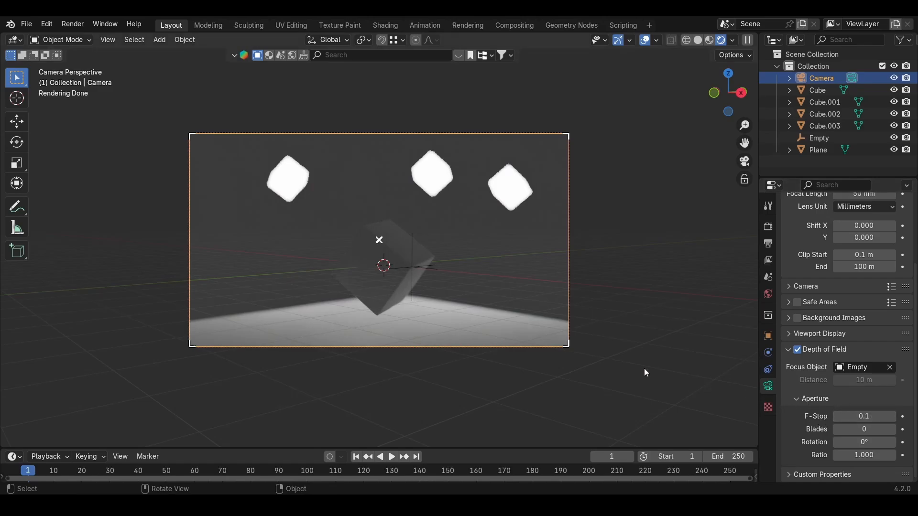
pyautogui.moveTo(631, 321)
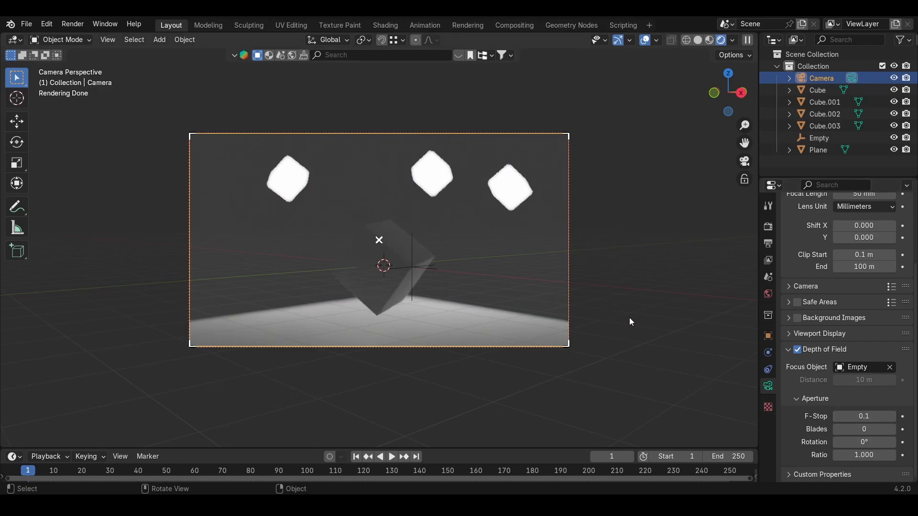
pyautogui.moveTo(440, 253)
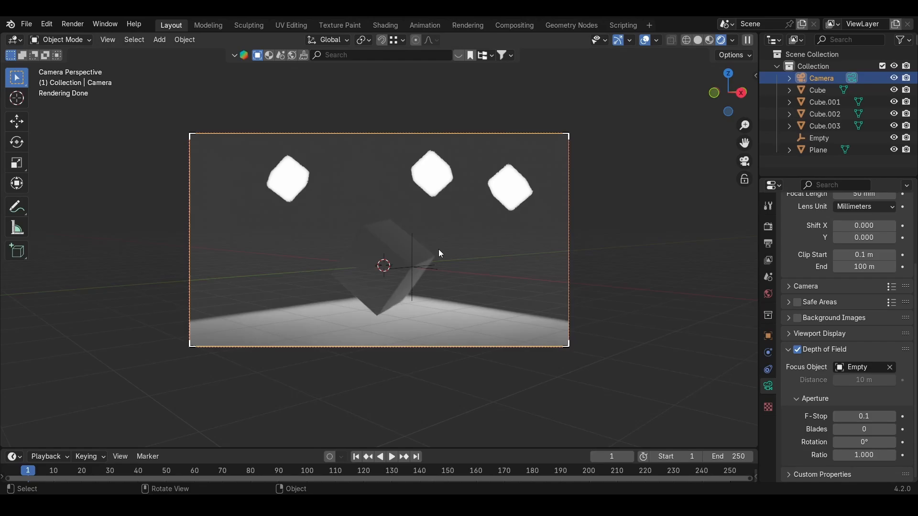
pyautogui.moveTo(493, 253)
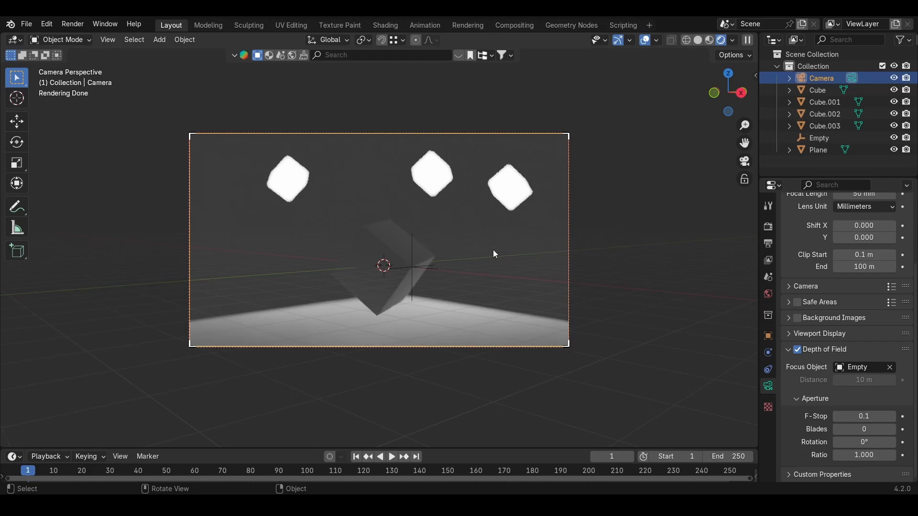
pyautogui.moveTo(618, 300)
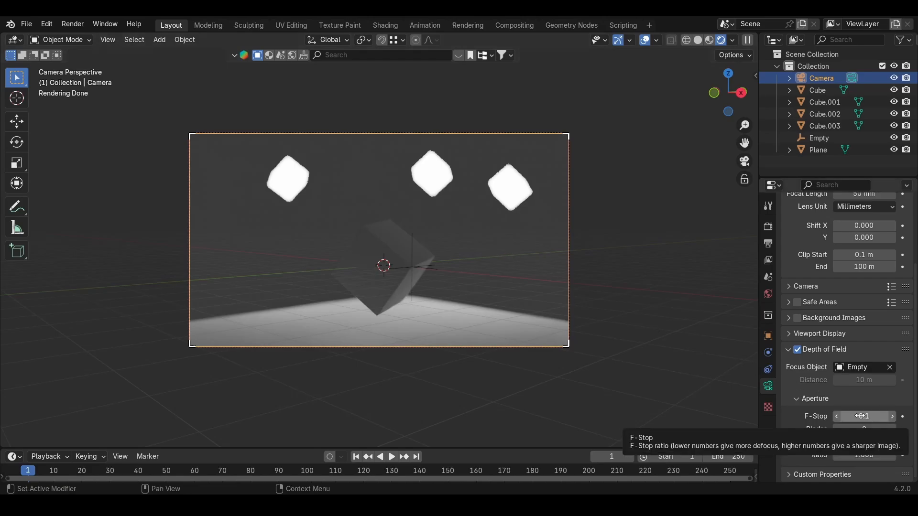
# Change a setting in the Properties panel toward the world environment background
pyautogui.click(864, 415)
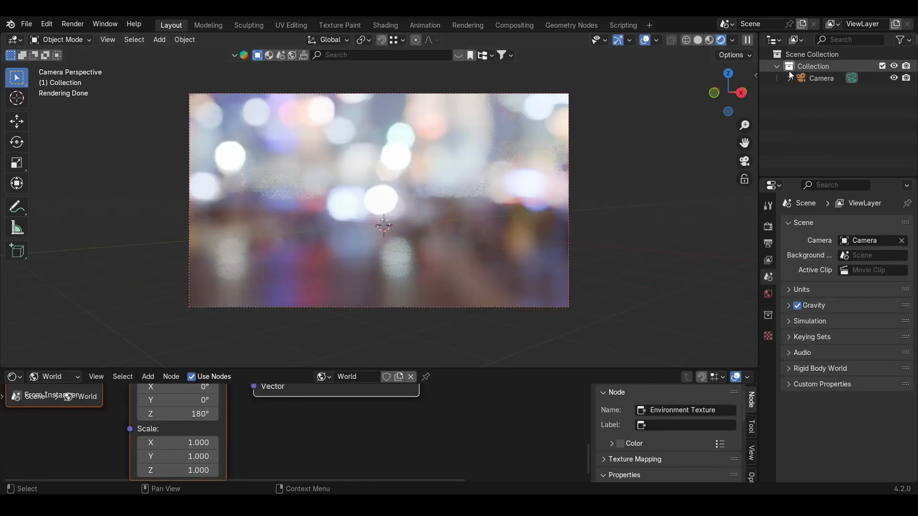
# Set the camera's depth-of-field focus distance to 100000
pyautogui.click(821, 78)
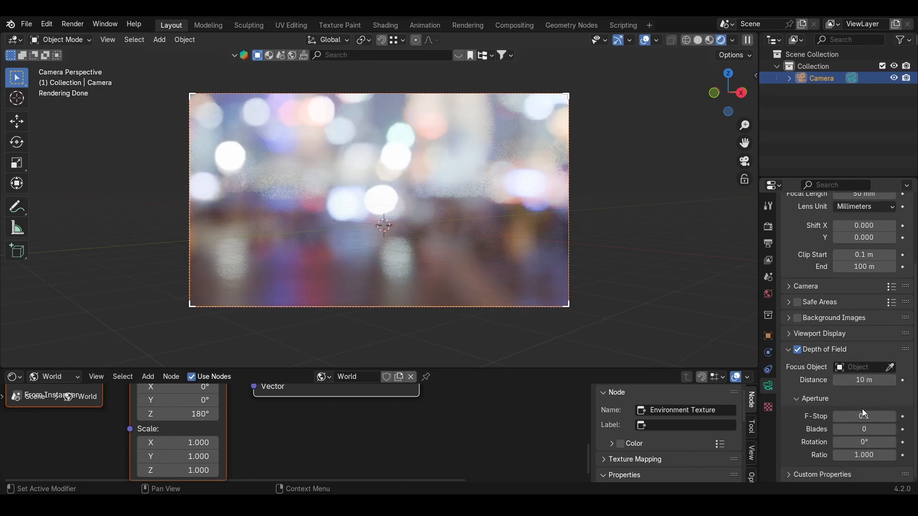
pyautogui.doubleClick(863, 380)
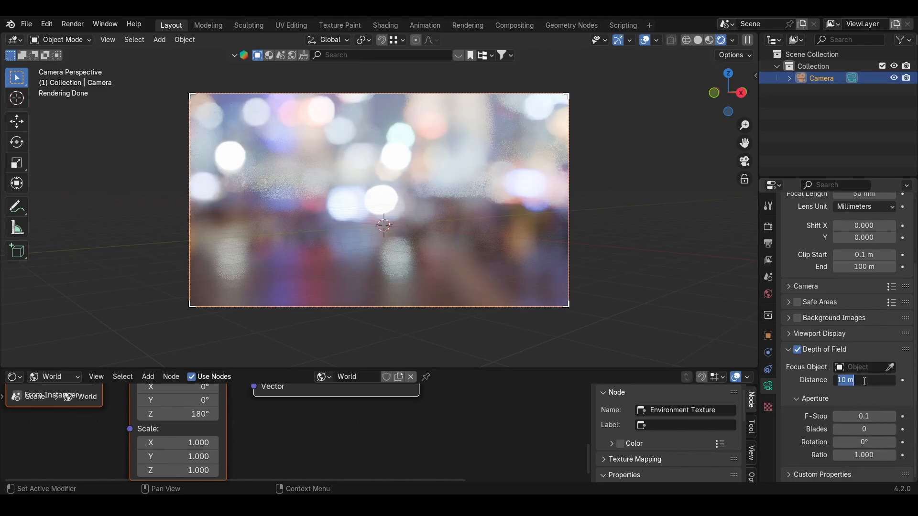
pyautogui.write('100000')
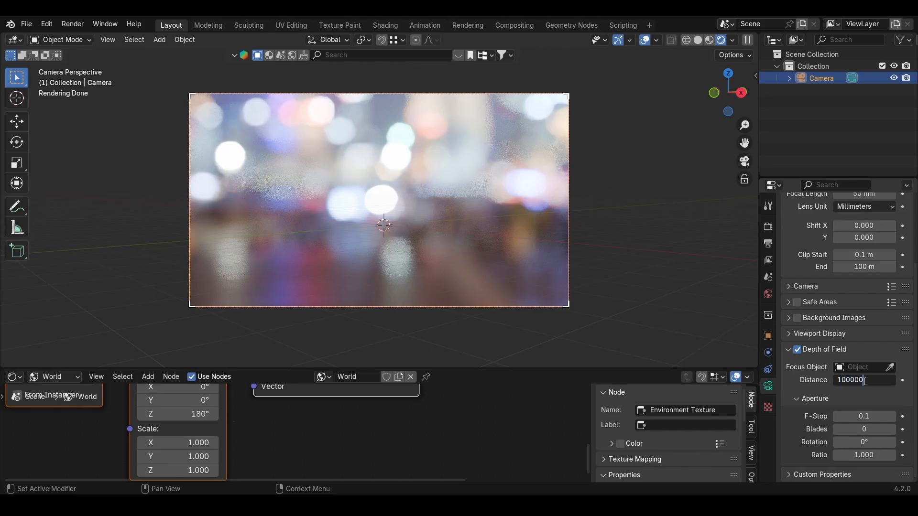